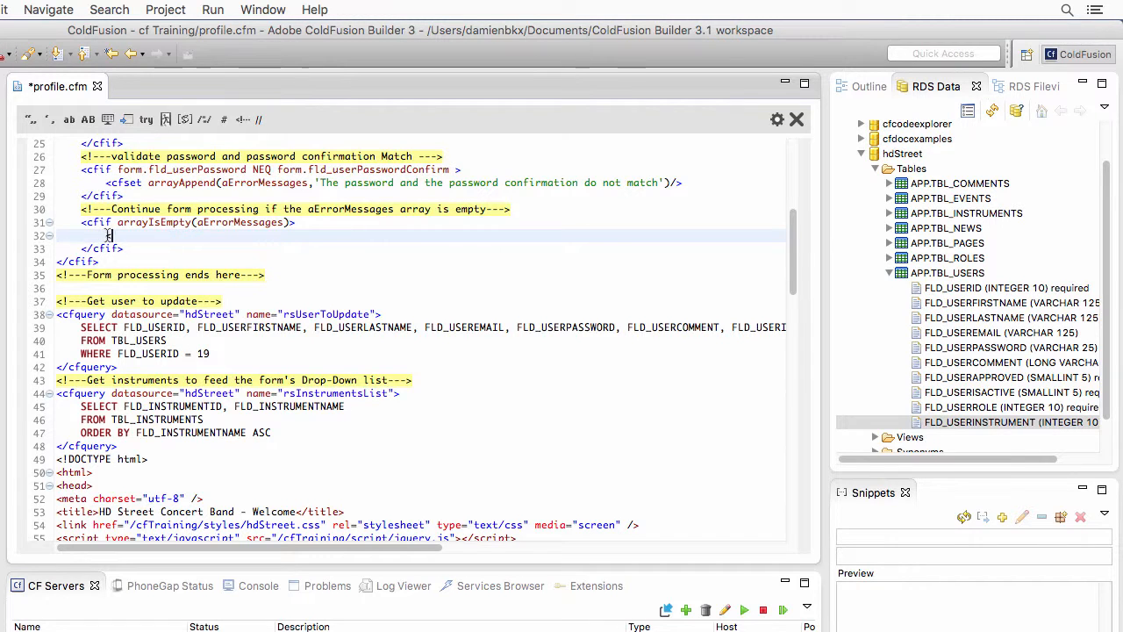
# - Add <cfquery datasource="hdStreet">…</cfquery> inside the empty-errors check and begin the UPDATE line
pyautogui.write('cf')
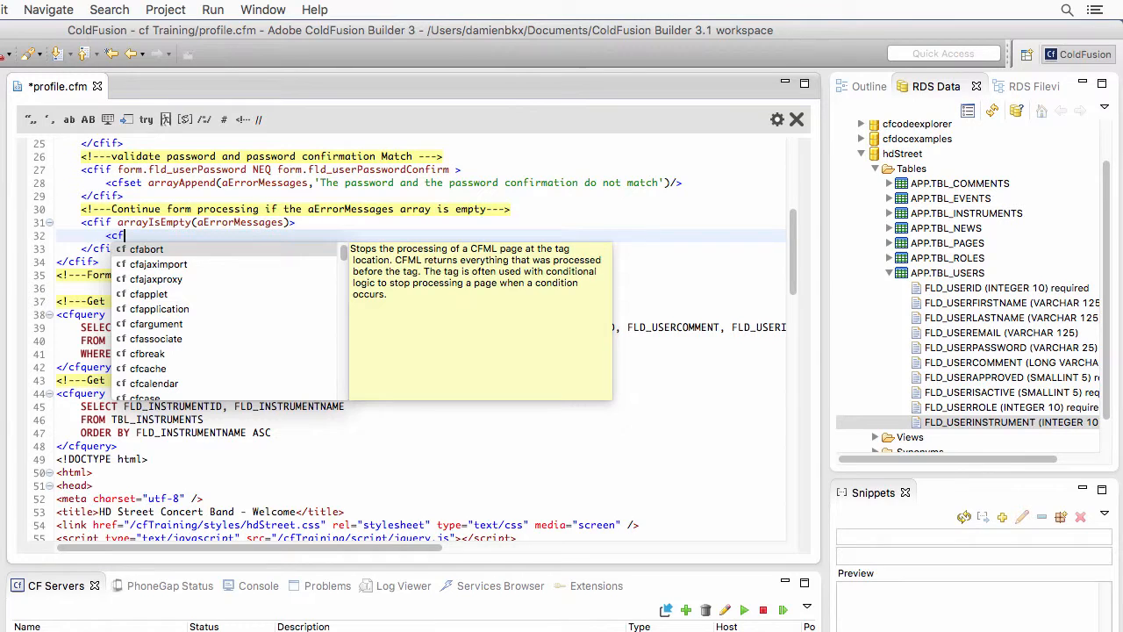
pyautogui.write('query')
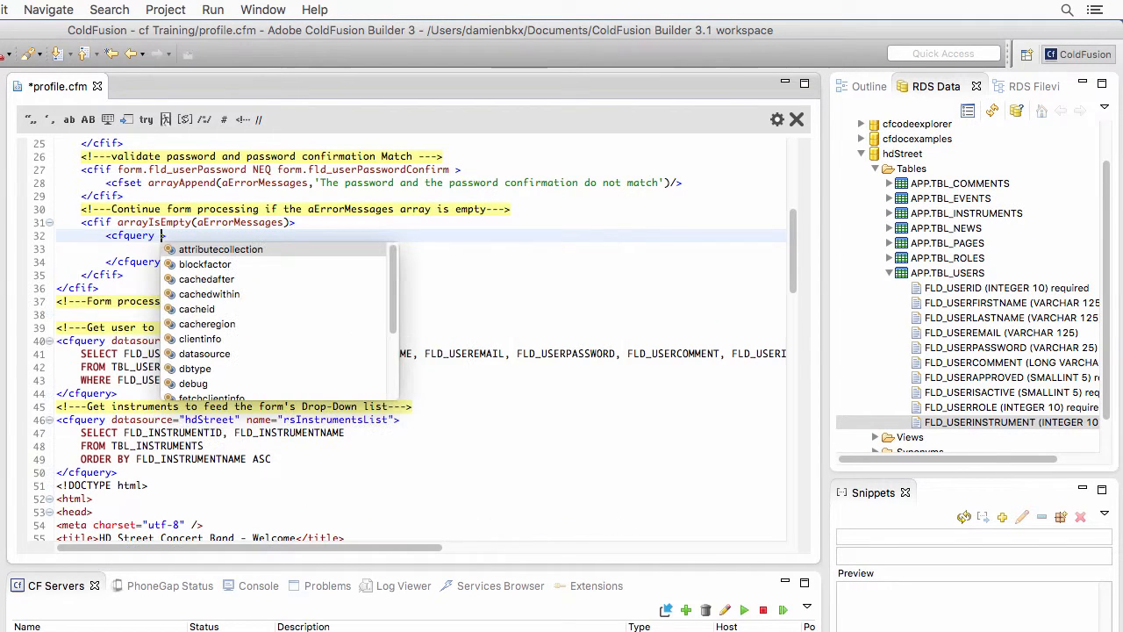
pyautogui.write('datasource="hdStreet" >')
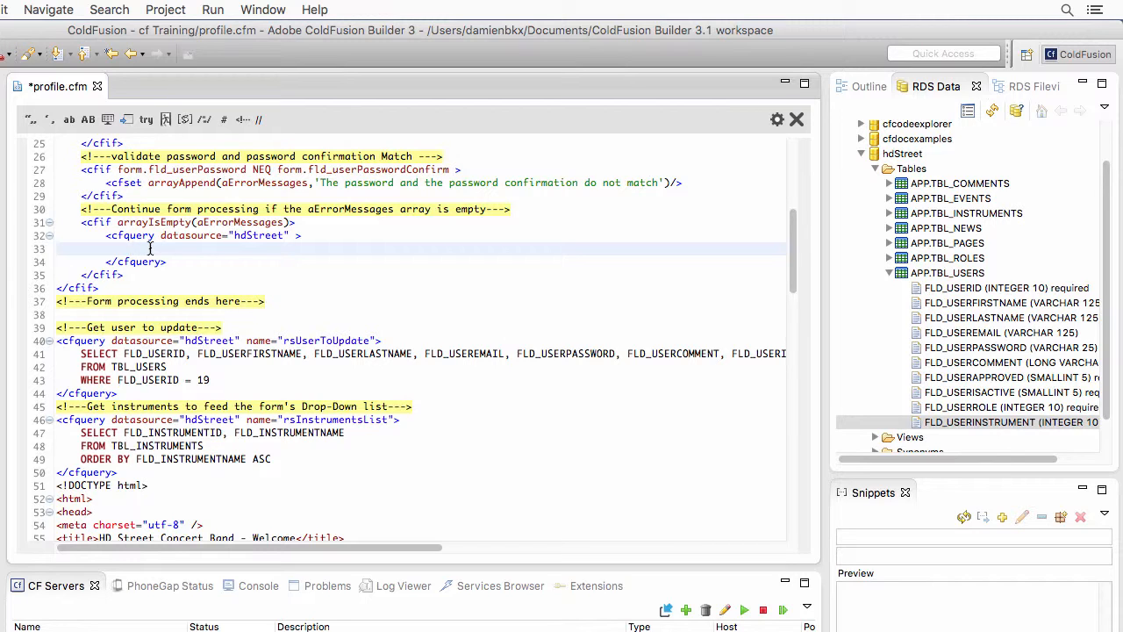
pyautogui.write('UPDATE TBL_USERS')
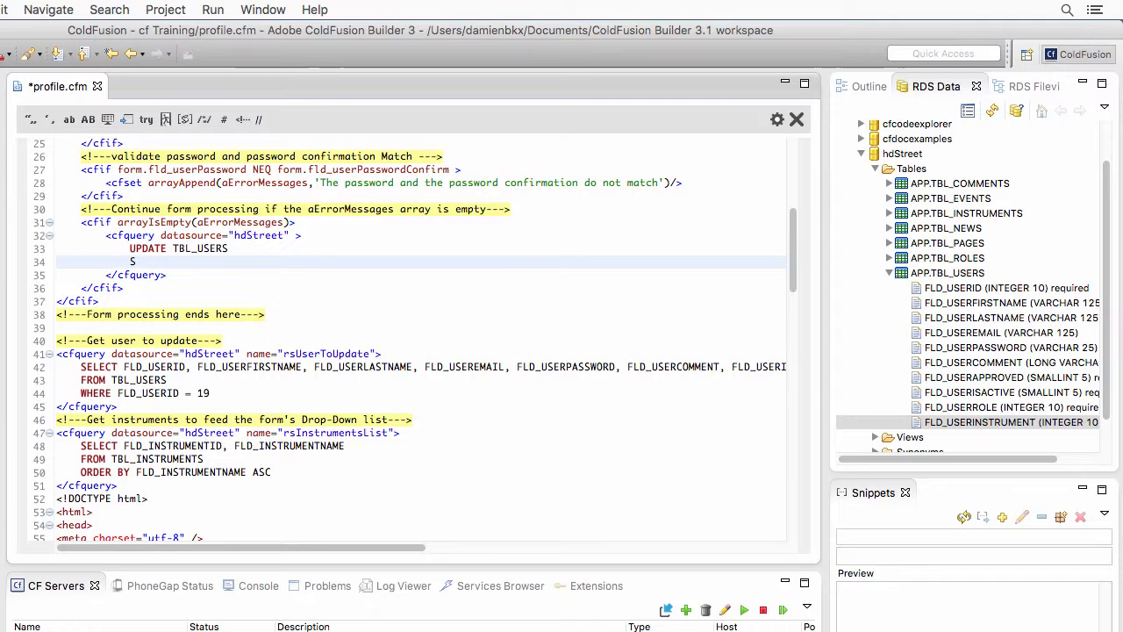
# - Write SET FLD_USERFIRSTNAME = '#form.fld_userFirstName#', as the first assignment of UPDATE TBL_USERS
pyautogui.write('ET')
pyautogui.write('FLD_USERFIRSTNAME')
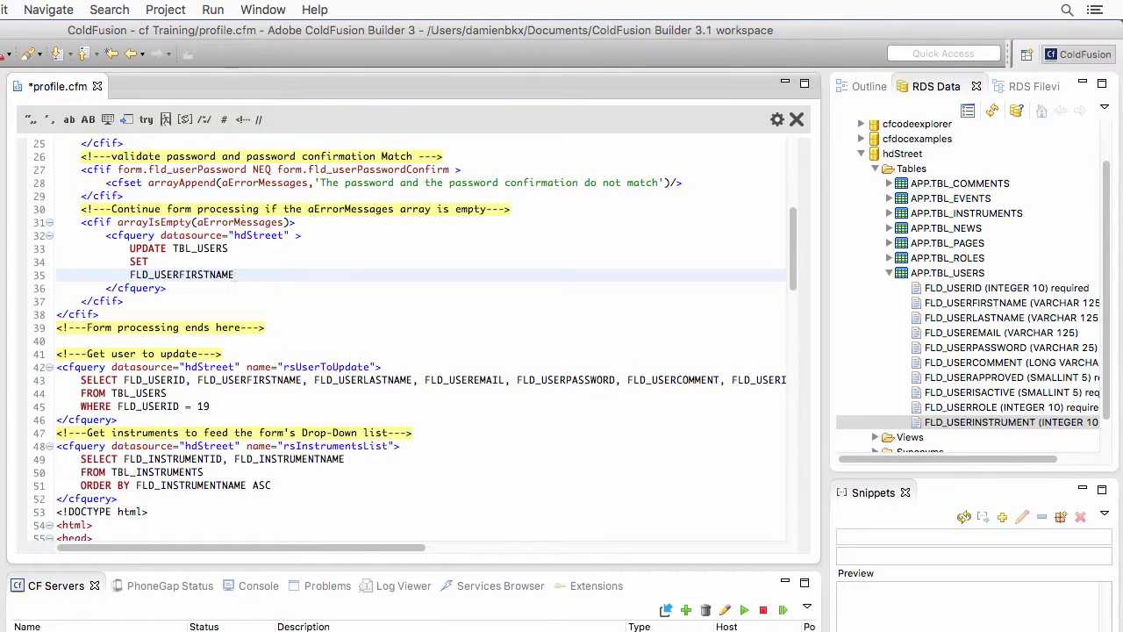
pyautogui.write('=')
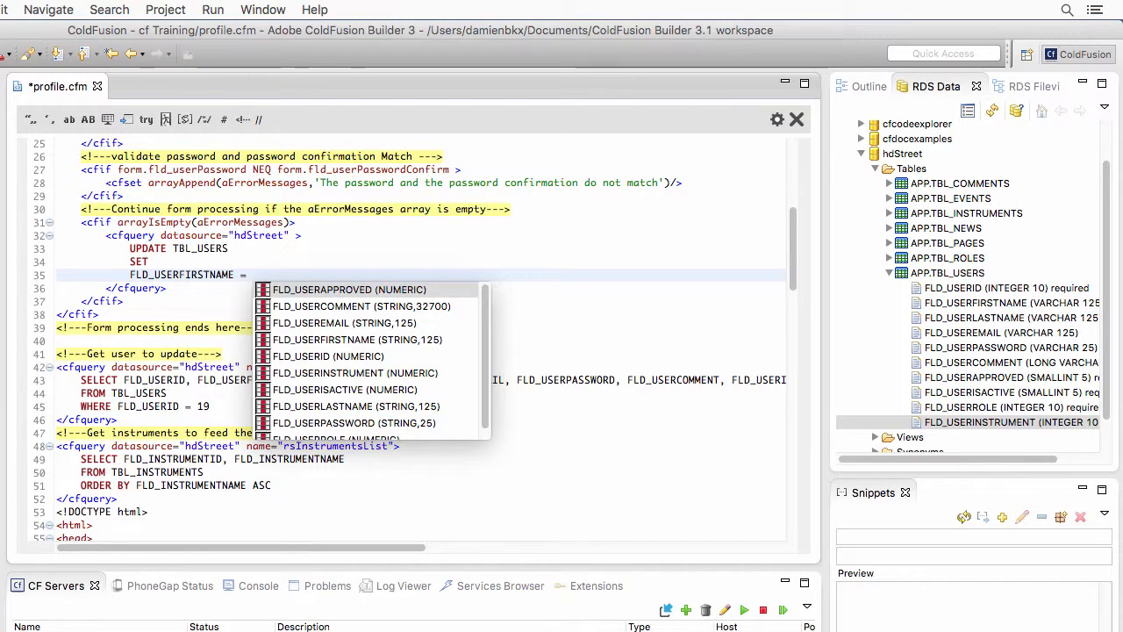
pyautogui.write("'")
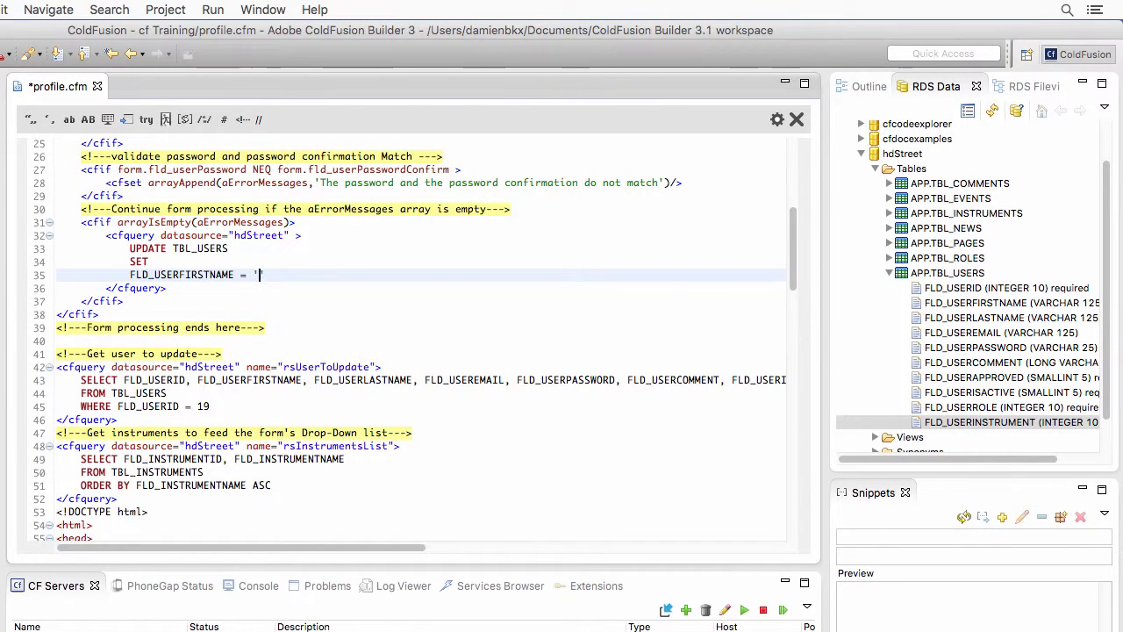
pyautogui.write('#f#')
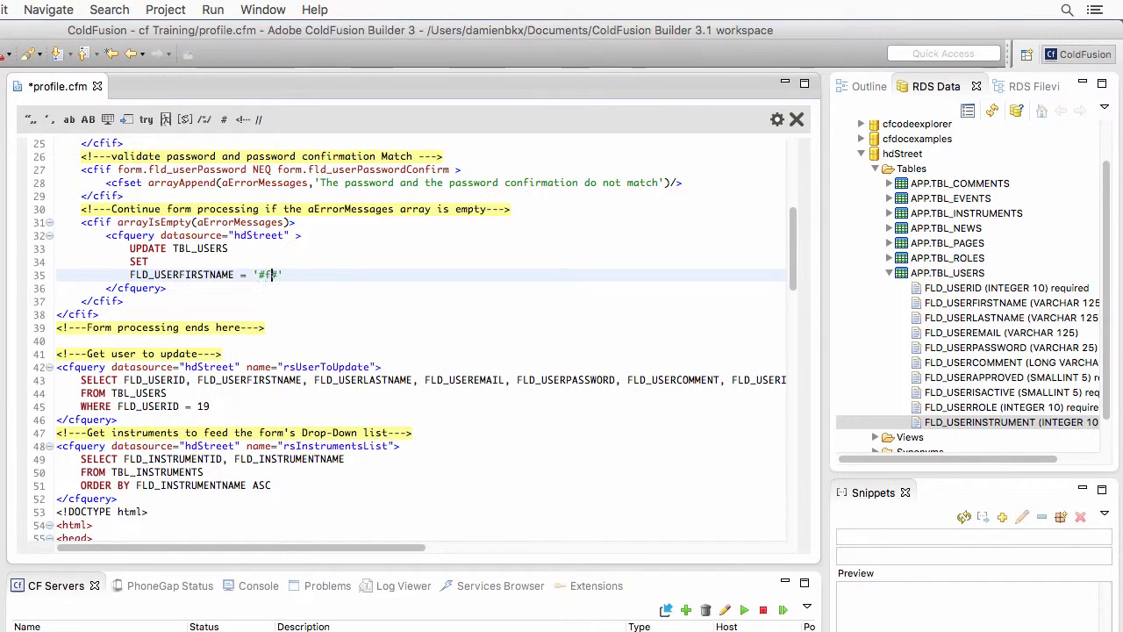
pyautogui.write('orm.')
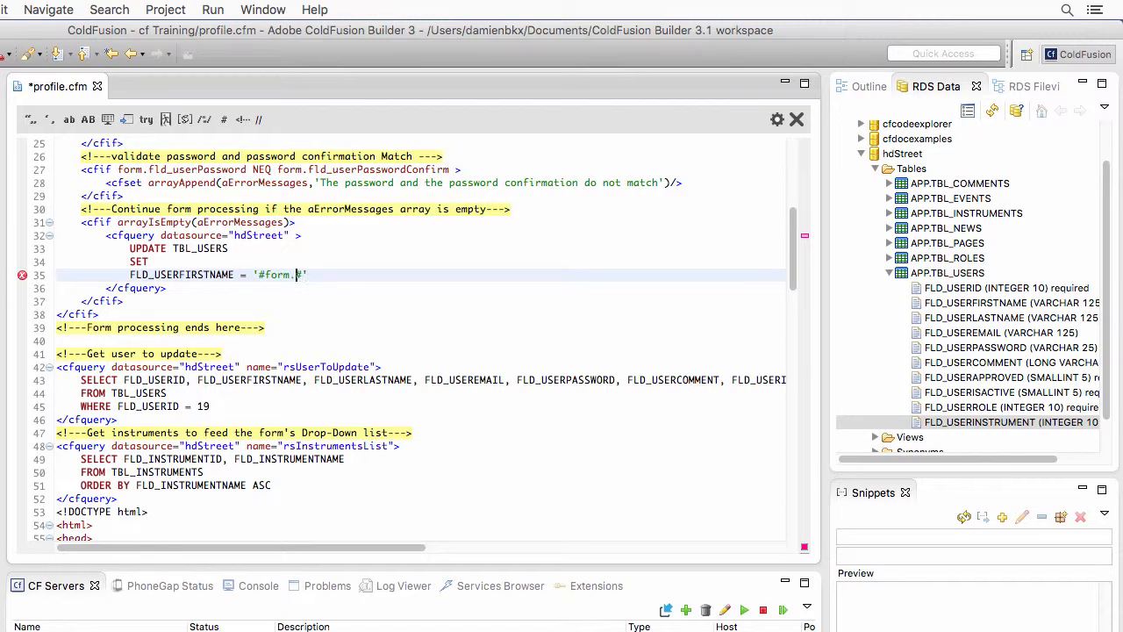
pyautogui.write('ld')
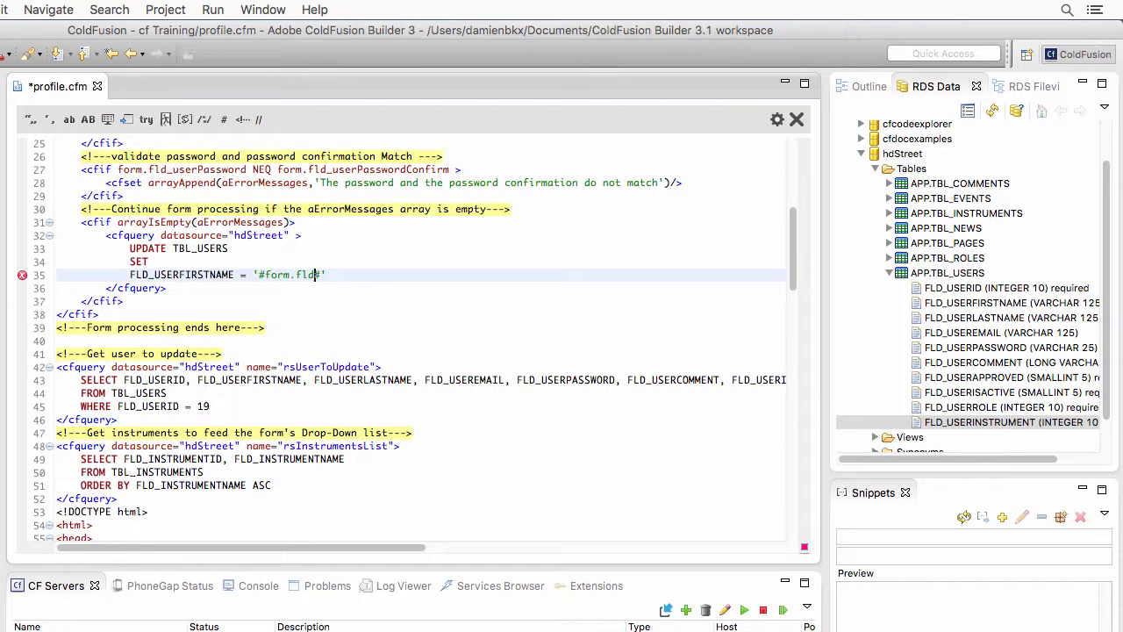
pyautogui.write('_userFi')
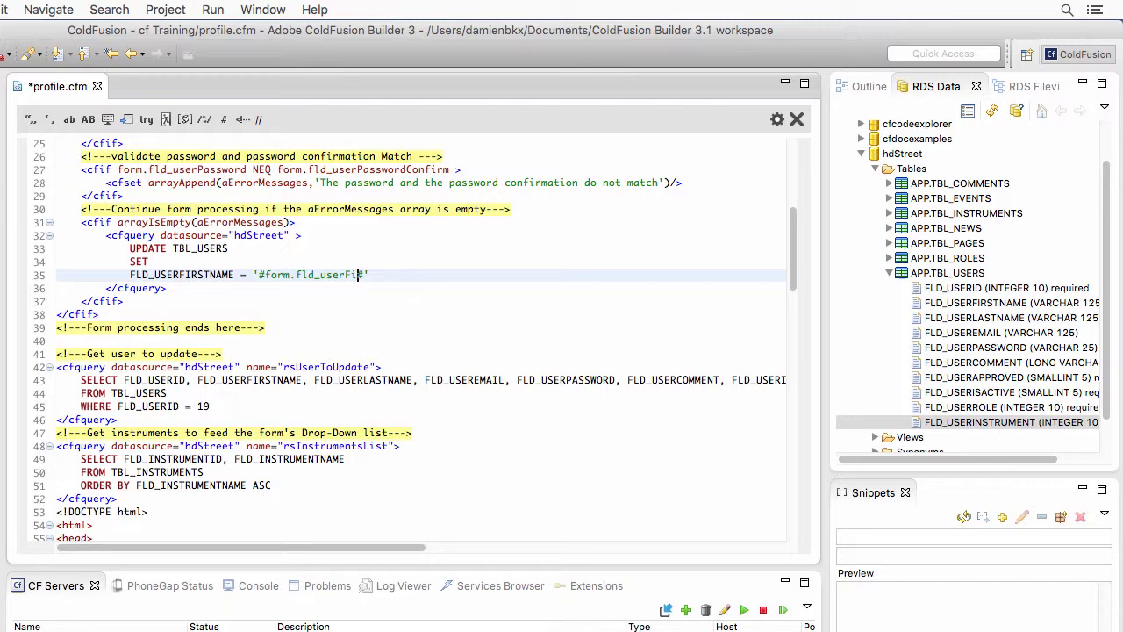
pyautogui.write('stName#')
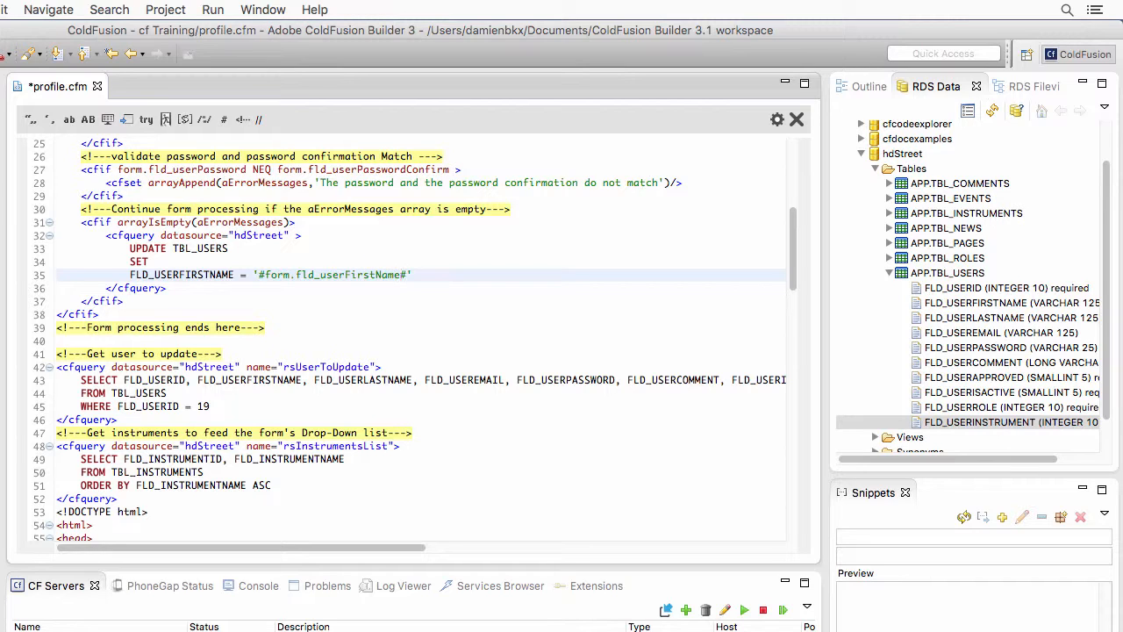
pyautogui.write(',')
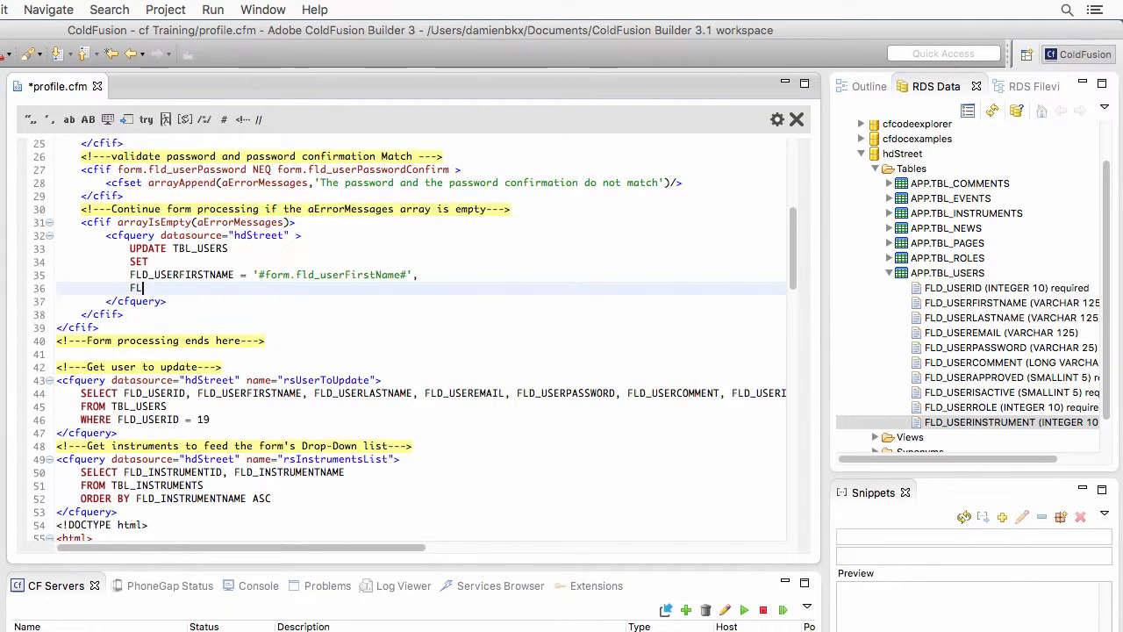
# - Add FLD_USERLASTNAME = '#form.fld_userLastName#', as the second assignment
pyautogui.write('FL')
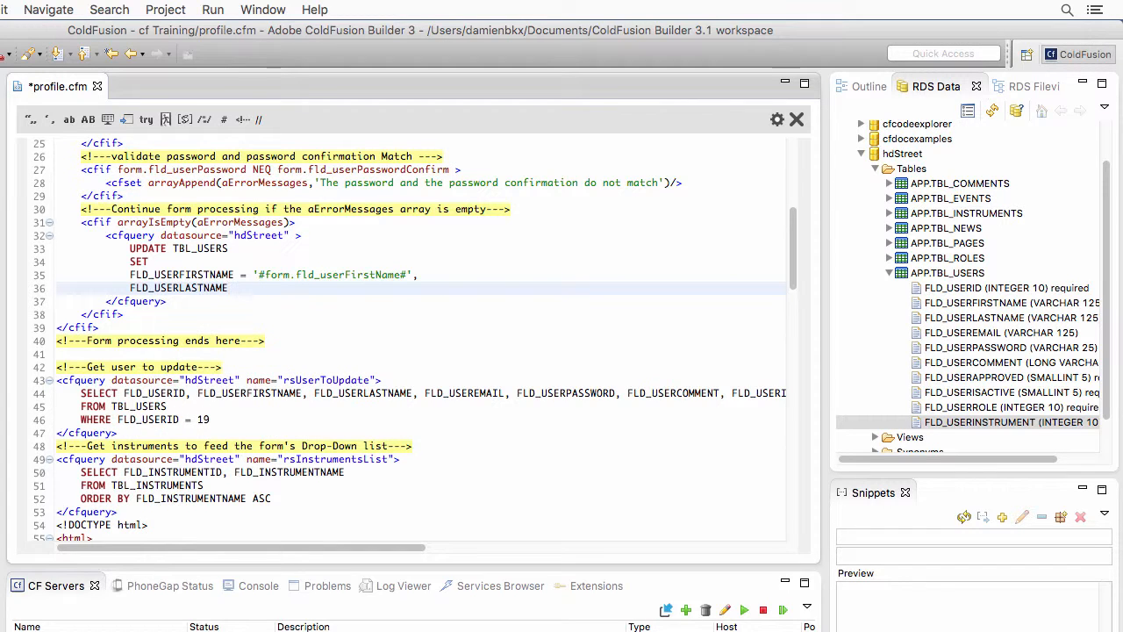
pyautogui.write("= '#form.fld_userLastName#'")
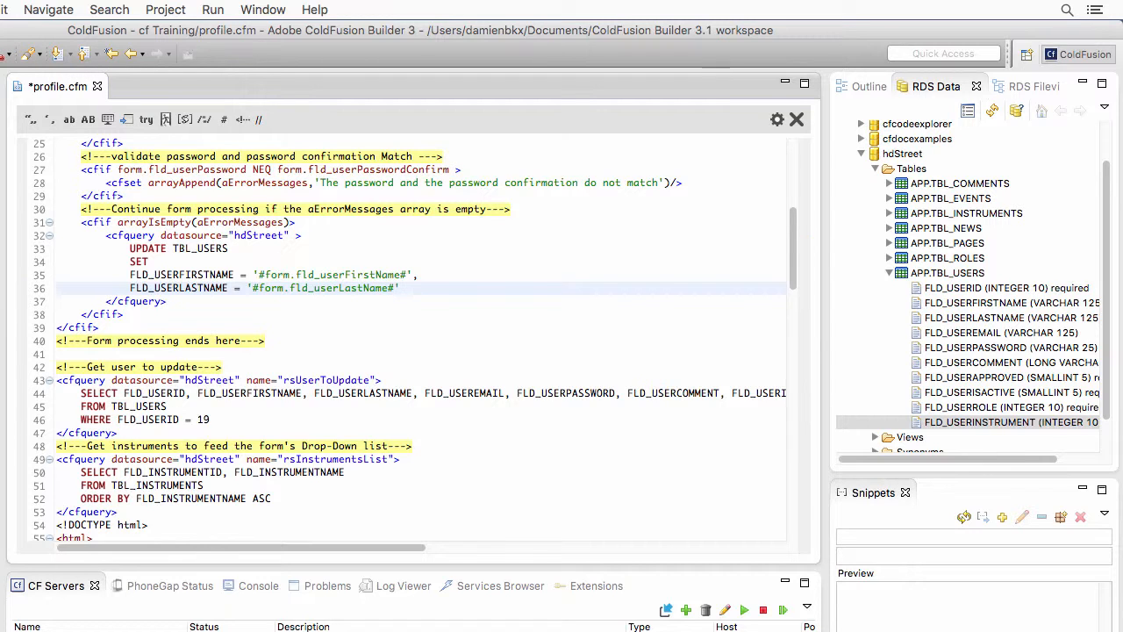
pyautogui.write(',')
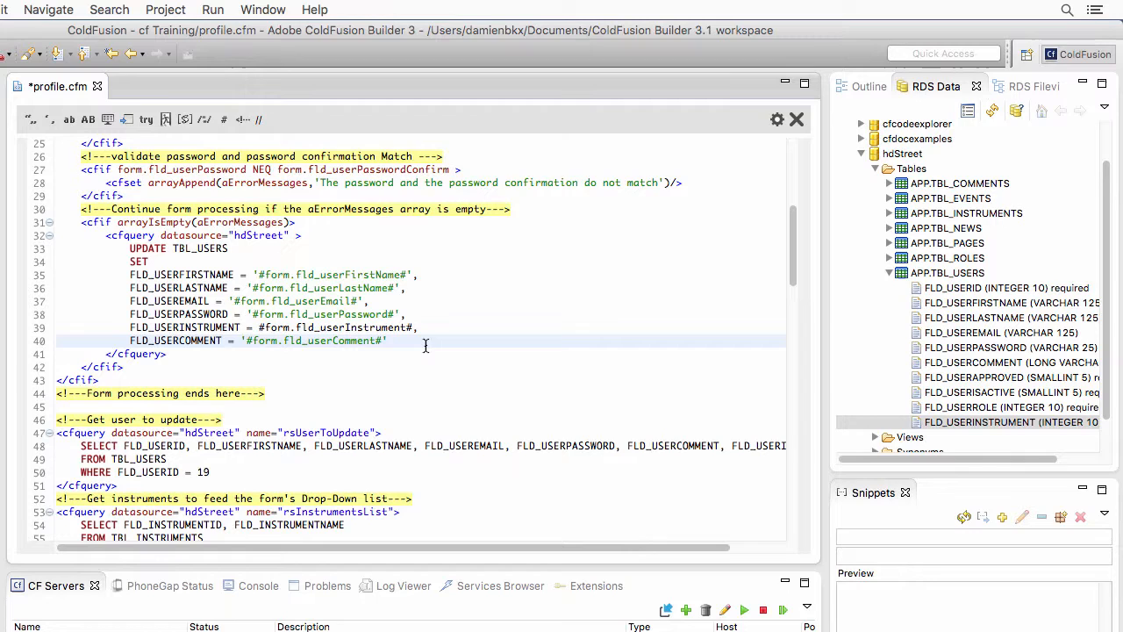
# - Add SET lines for FLD_USEREMAIL, FLD_USERPASSWORD, FLD_USERINSTRUMENT and FLD_USERCOMMENT from form variables
pyautogui.click(389, 341)
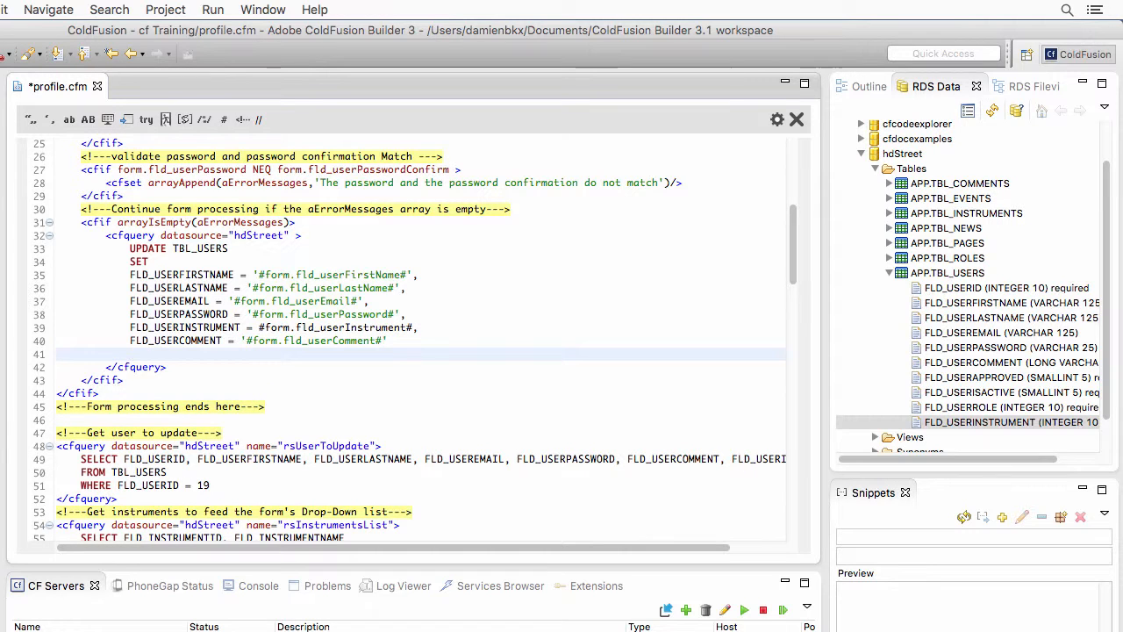
# - End the update with WHERE FLD_USERID = #form.fld_userID# to target the submitted user
pyautogui.write('WHERE FLD_USERID')
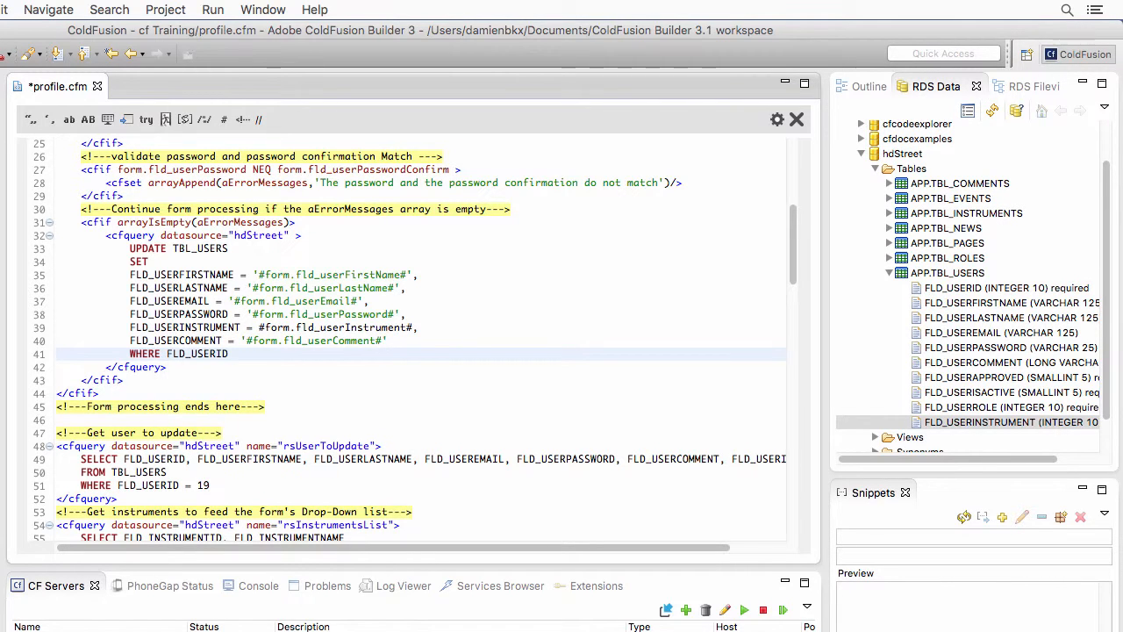
pyautogui.write('= #form.fld_userI#')
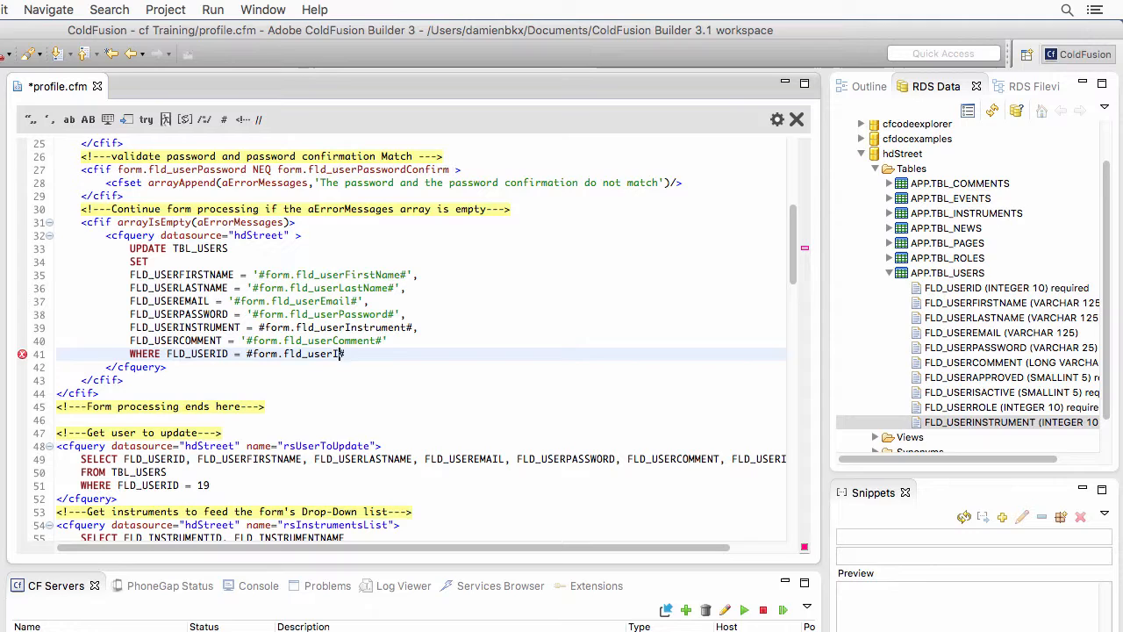
pyautogui.write('D')
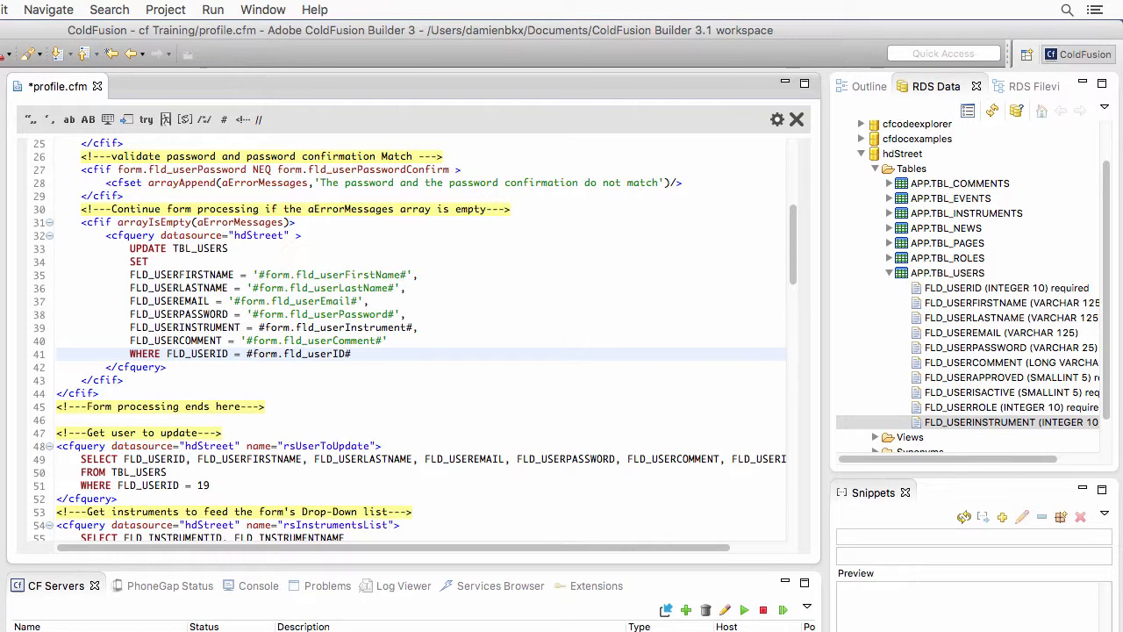
pyautogui.moveTo(425, 344)
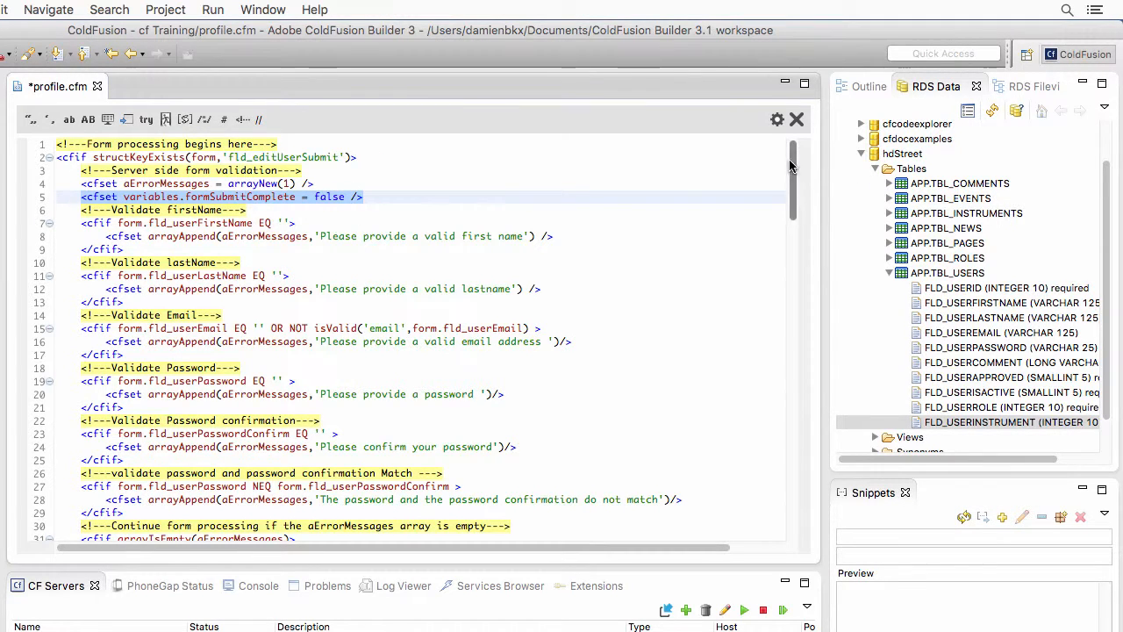
# - Add <cfset variables.formSubmitComplete = true /> right after the closing cfquery
pyautogui.scroll(-3)
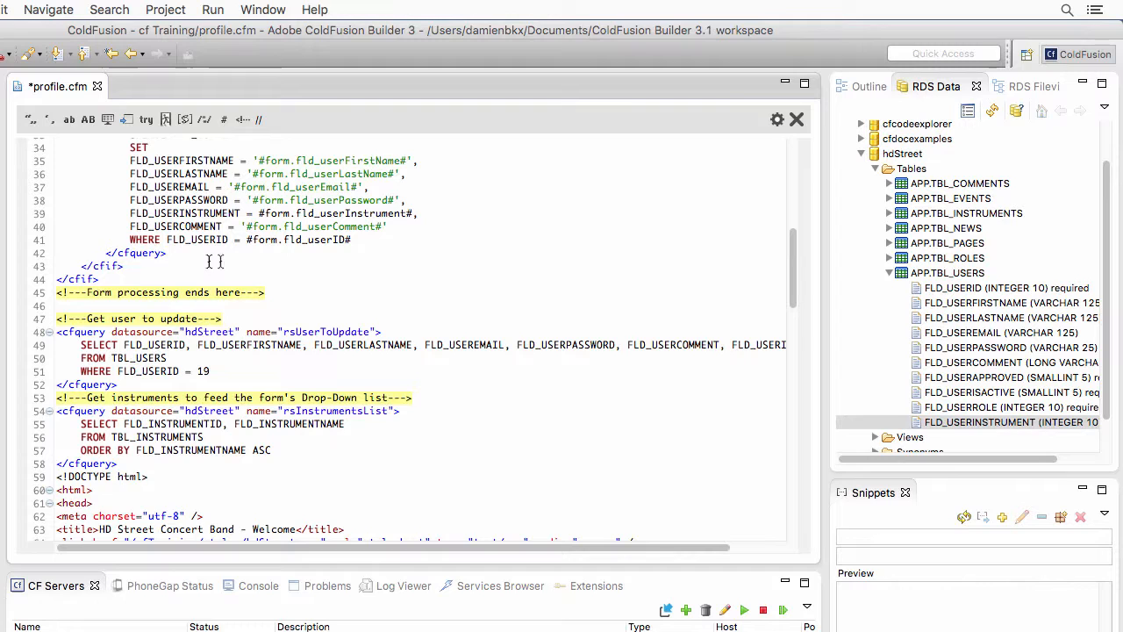
pyautogui.write('<cfset variables.formSubmitComplete = false />')
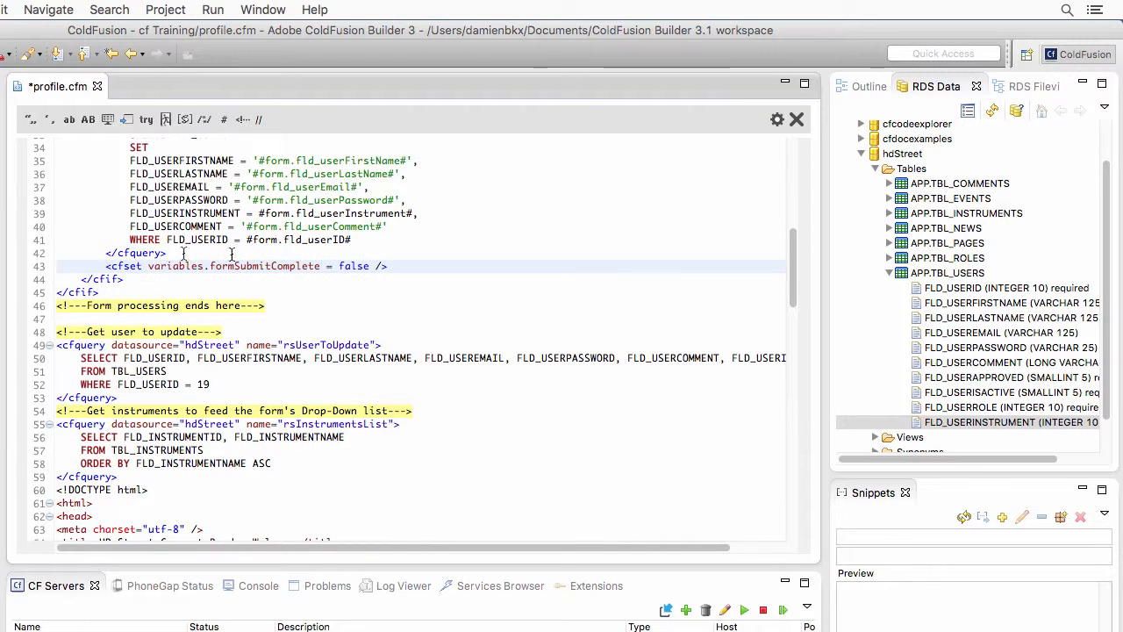
pyautogui.doubleClick(355, 266)
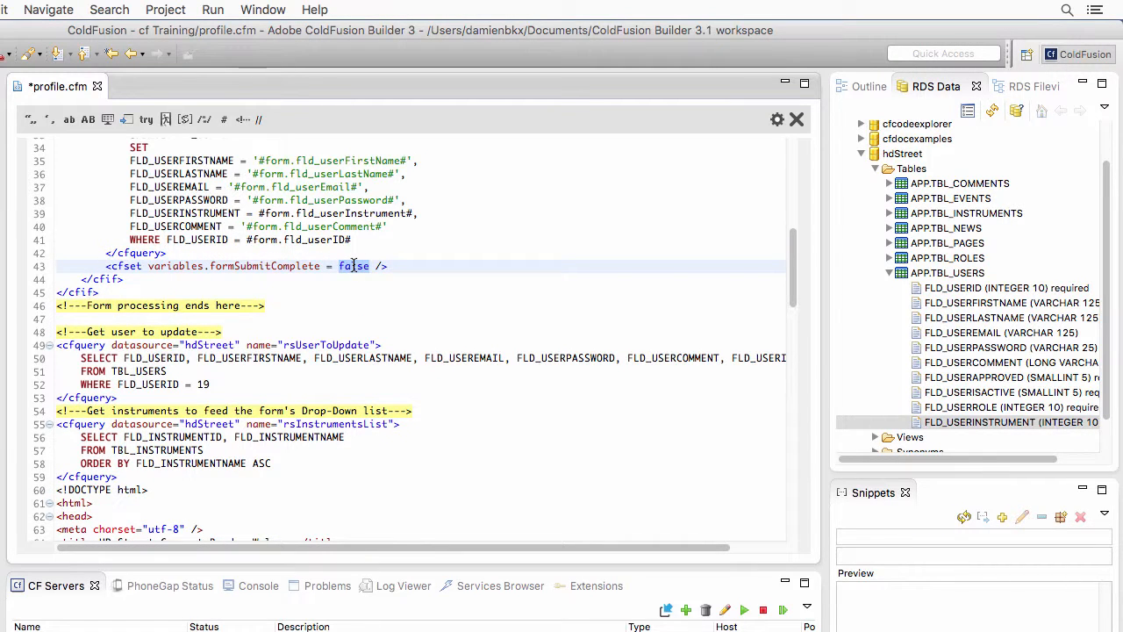
pyautogui.write('true')
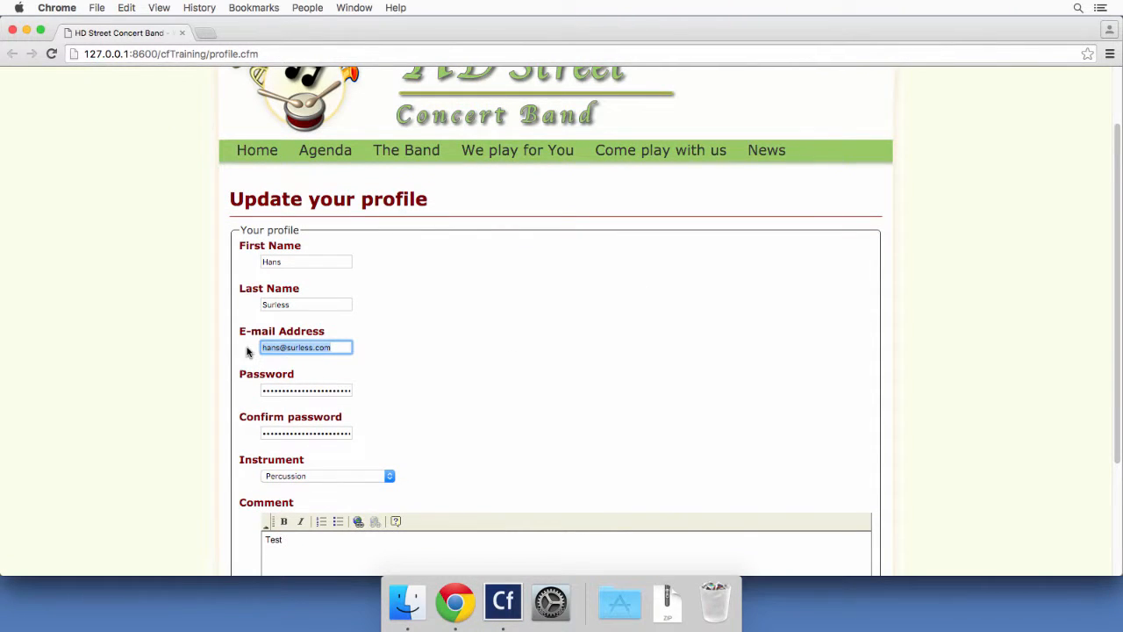
# - In Chrome, replace the e-mail with the suggested gmail address and add 'The updated comment'
pyautogui.write('han')
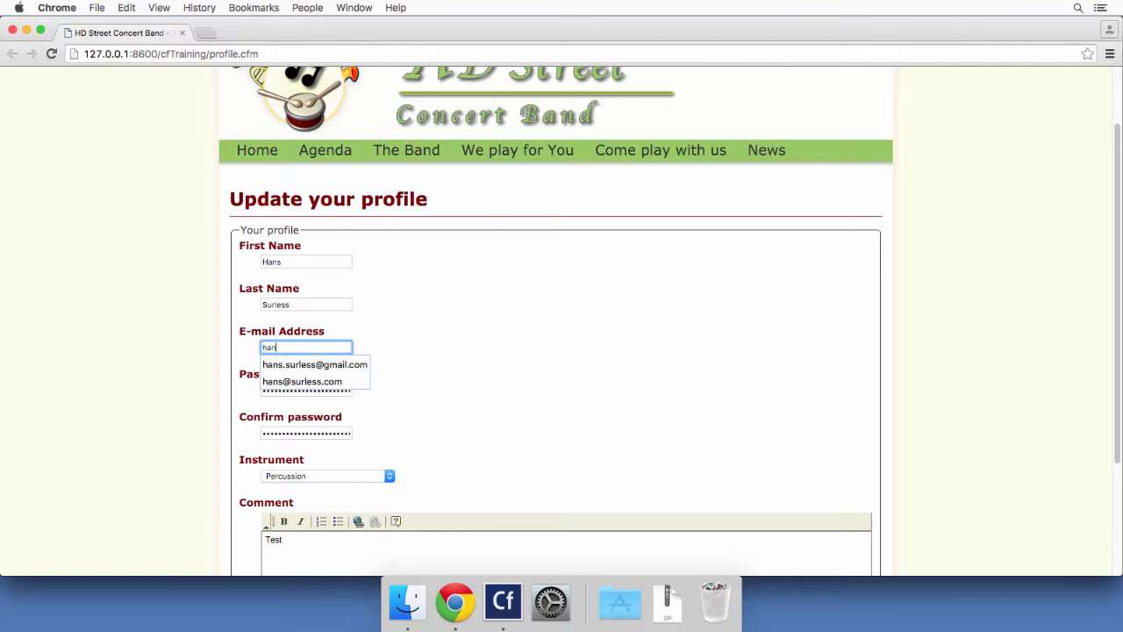
pyautogui.click(314, 363)
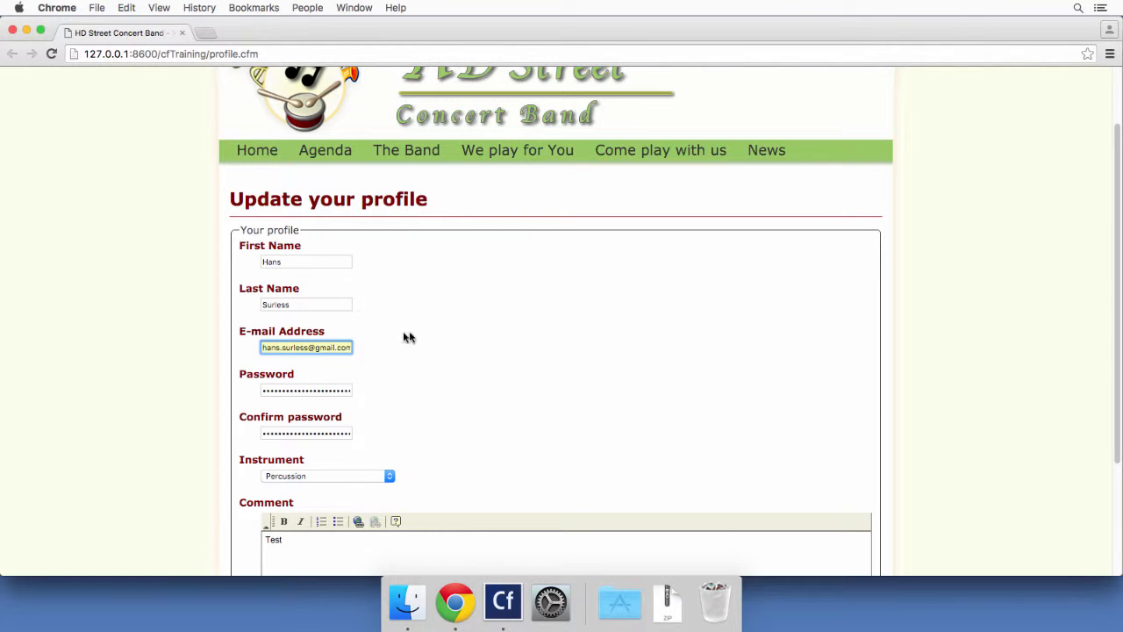
pyautogui.scroll(-3)
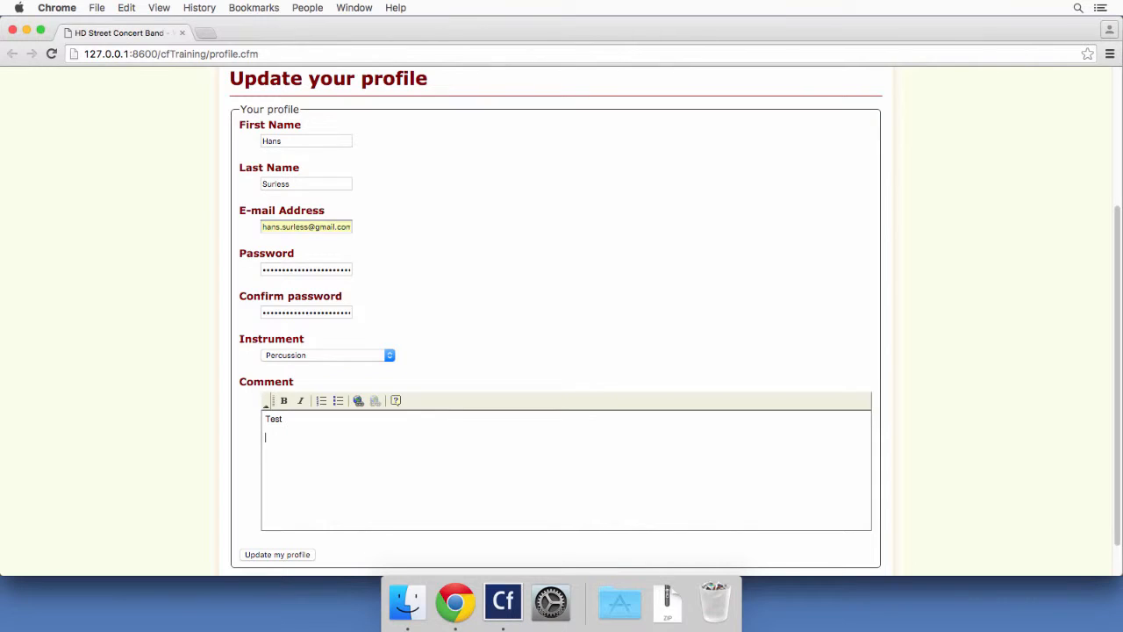
pyautogui.write('The')
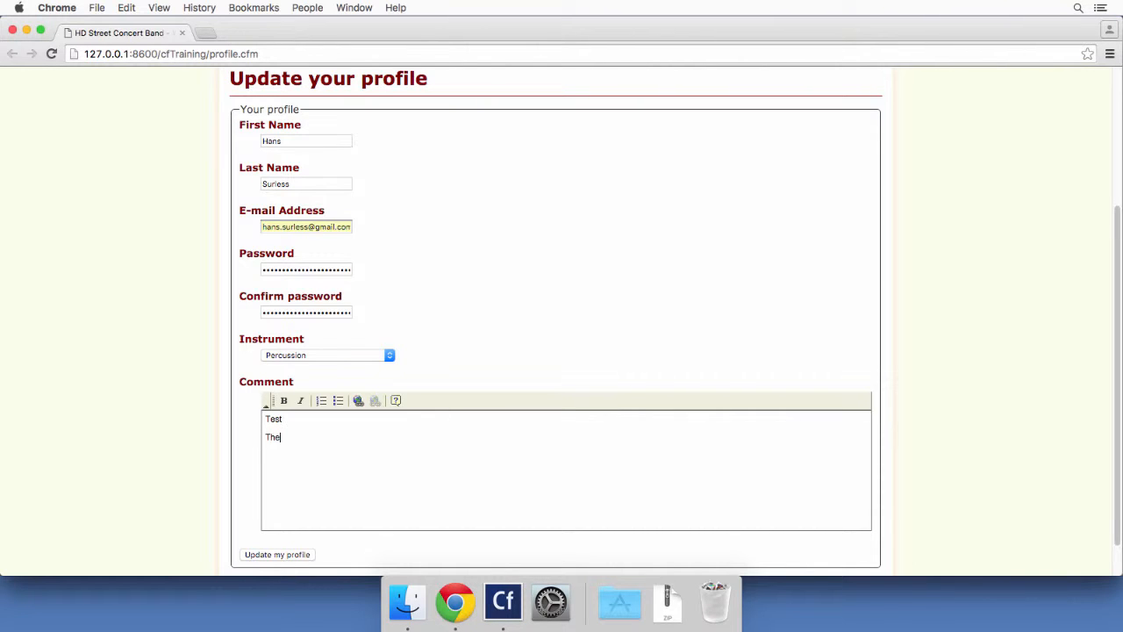
pyautogui.write('updated comment')
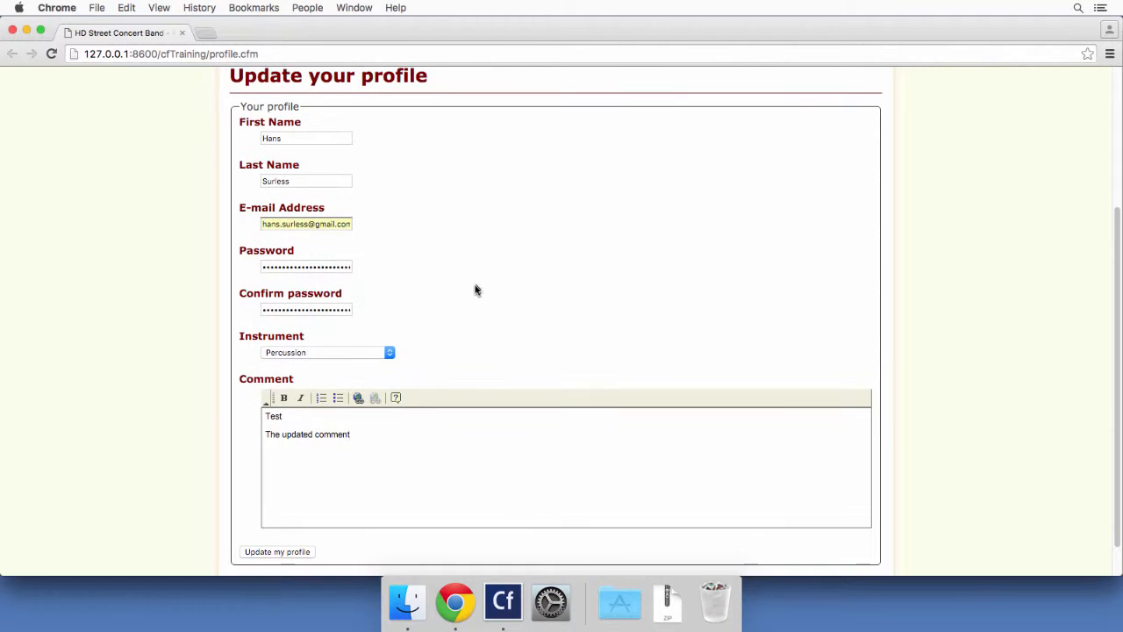
# - Submit via Update my profile and review the reloaded form values
pyautogui.click(277, 552)
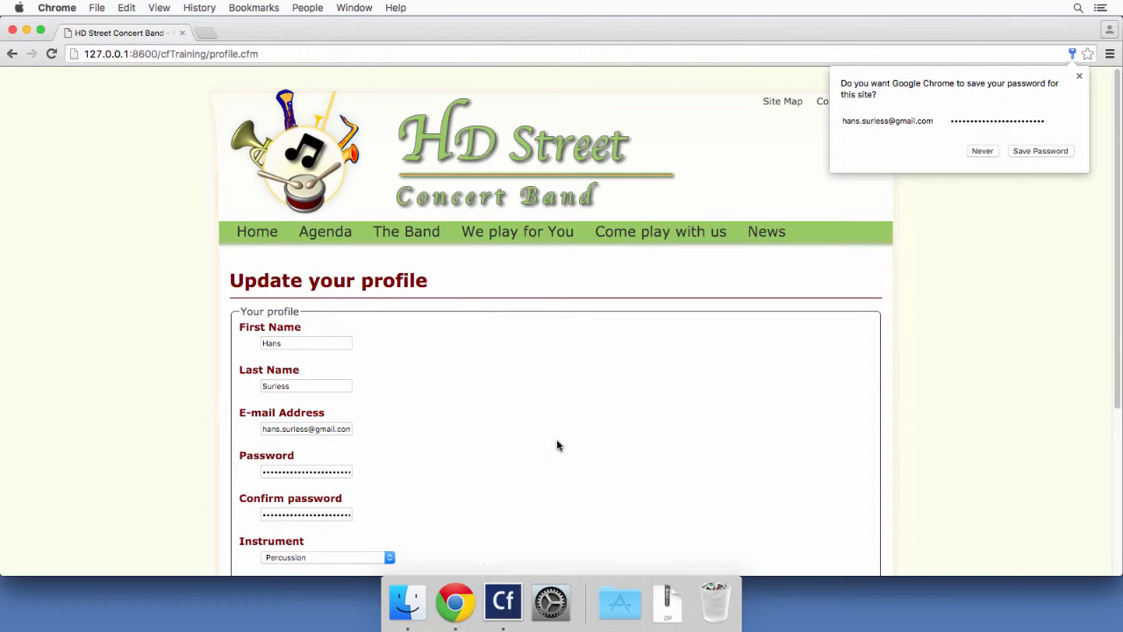
pyautogui.scroll(-3)
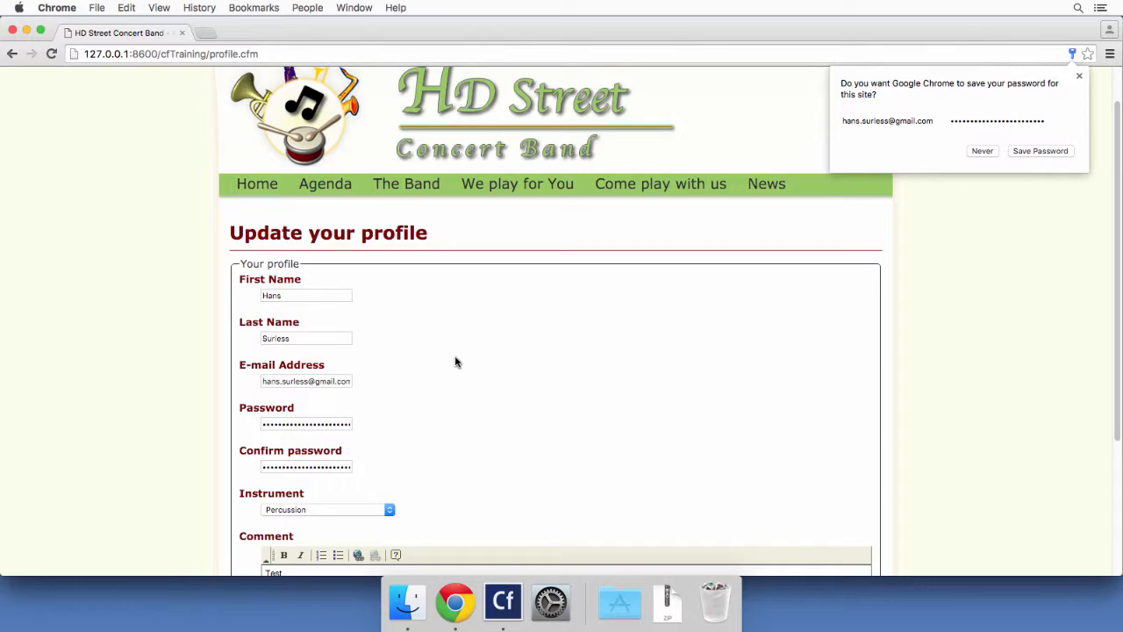
pyautogui.scroll(-3)
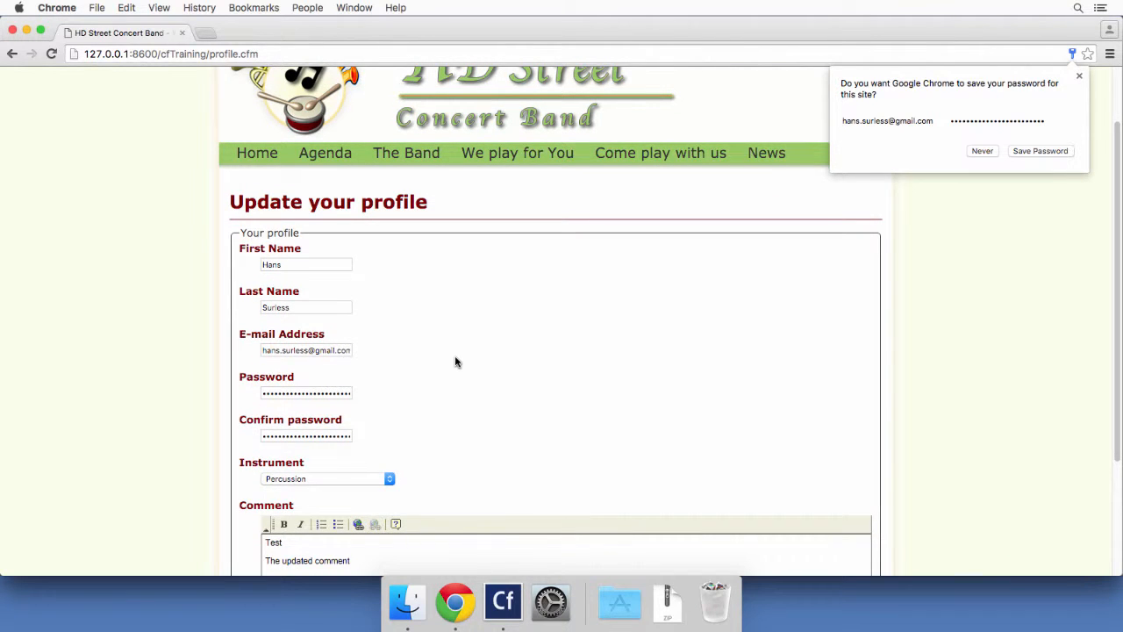
pyautogui.moveTo(527, 396)
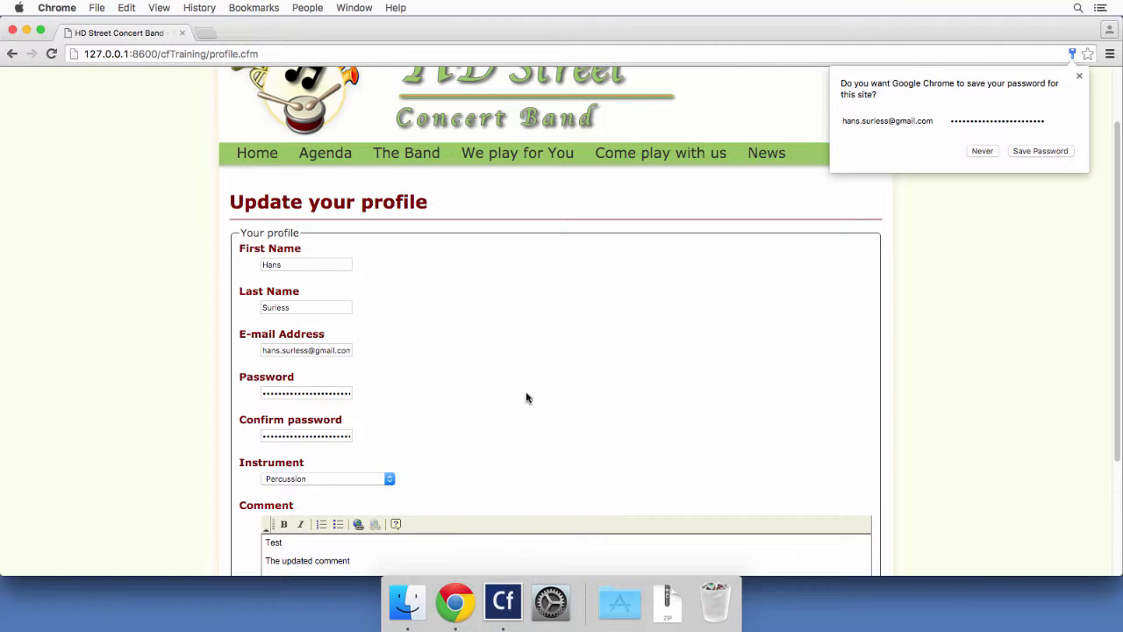
# - Show Table Contents of APP.TBL_USERS in RDS Data View and examine the updated user row
pyautogui.click(502, 601)
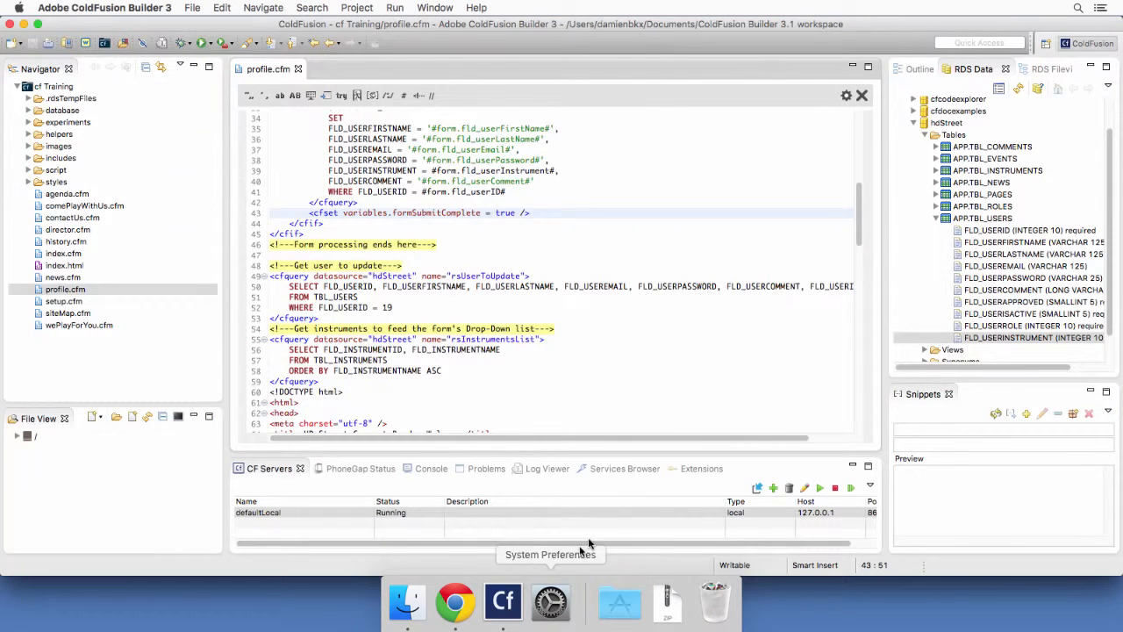
pyautogui.rightClick(983, 218)
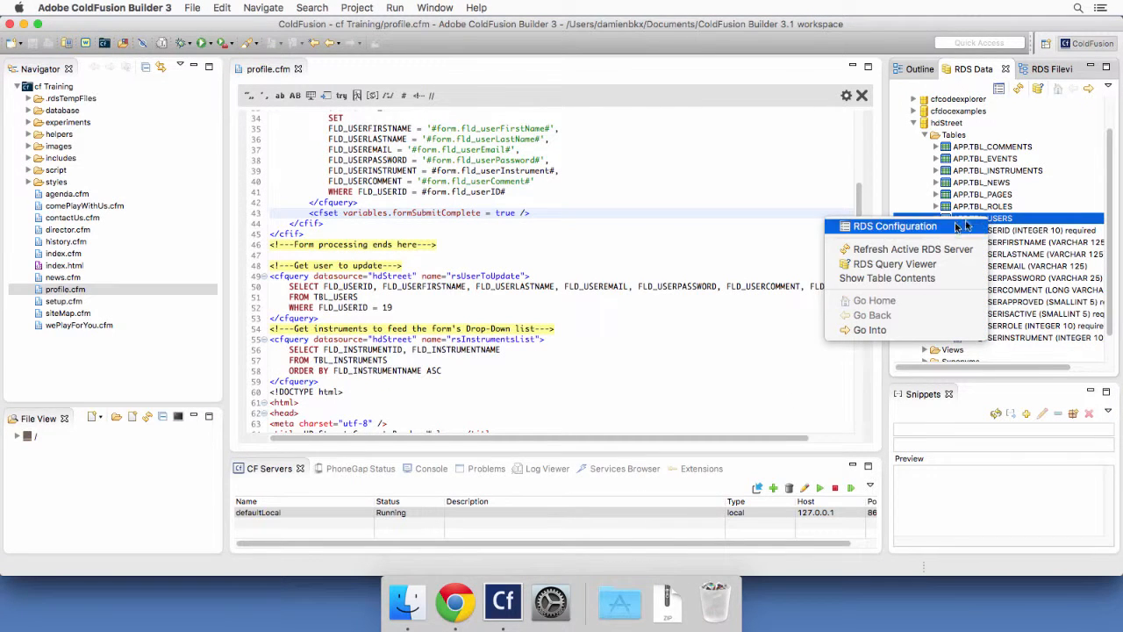
pyautogui.click(893, 263)
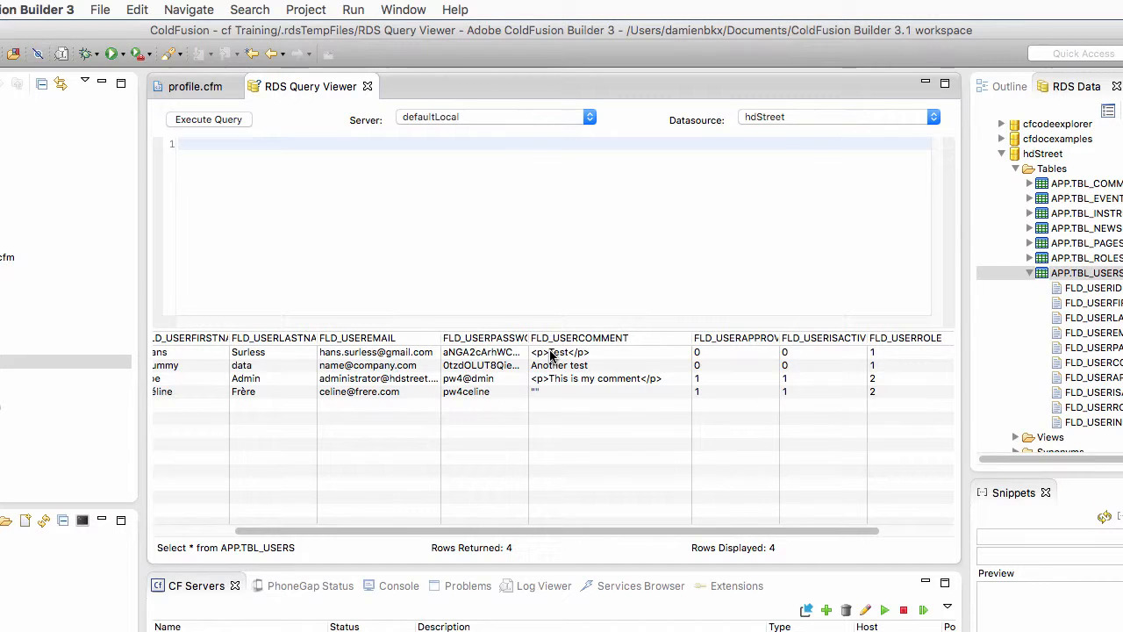
pyautogui.click(562, 351)
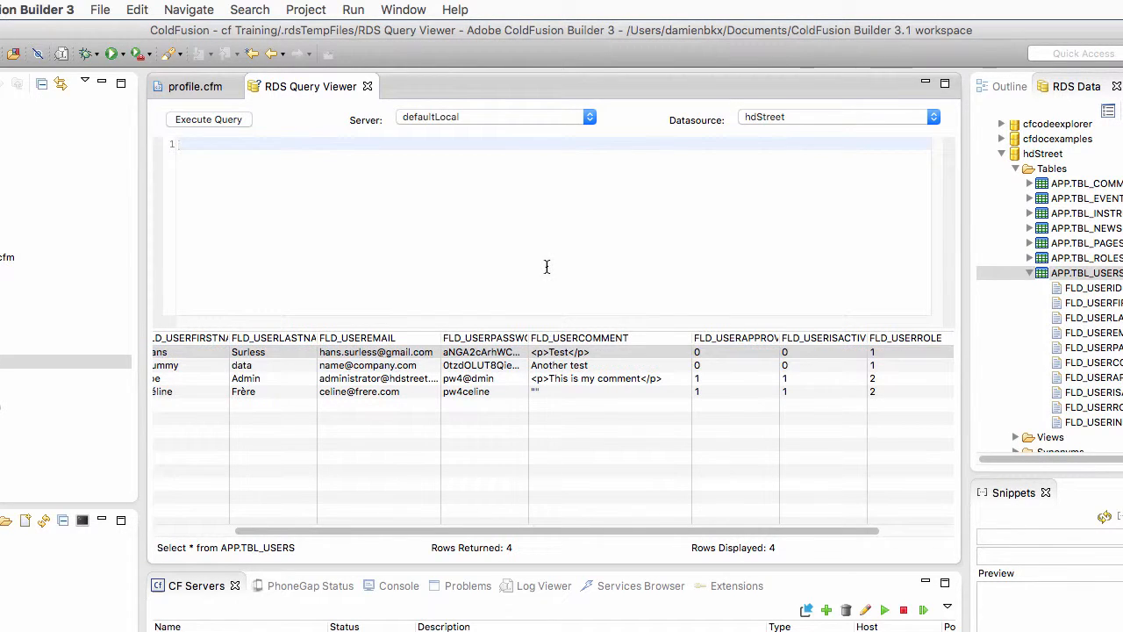
pyautogui.click(179, 144)
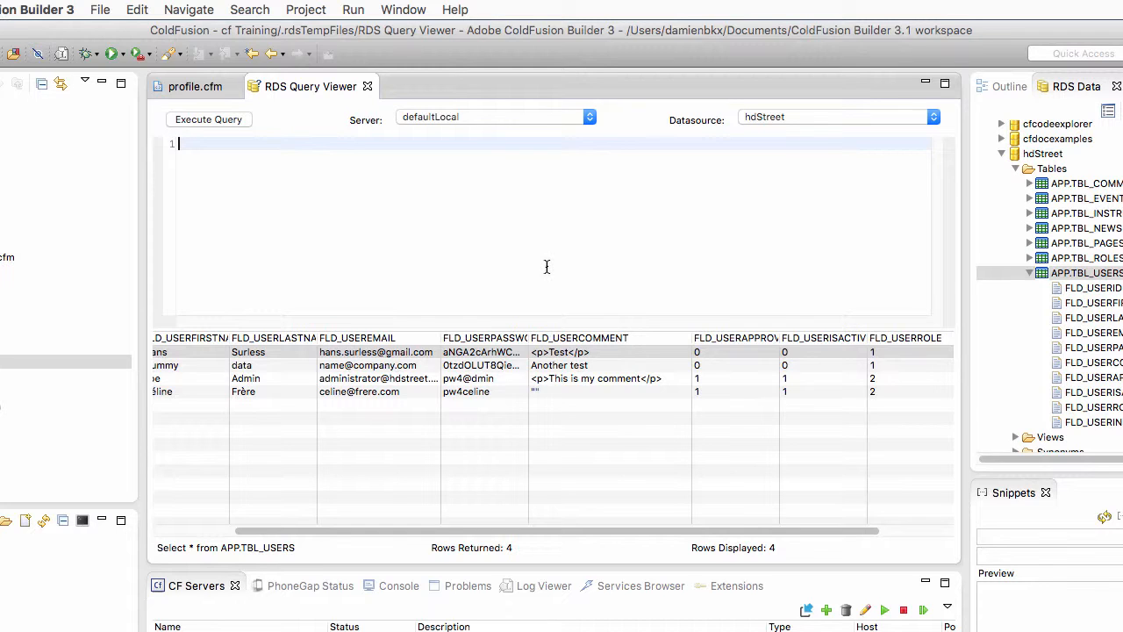